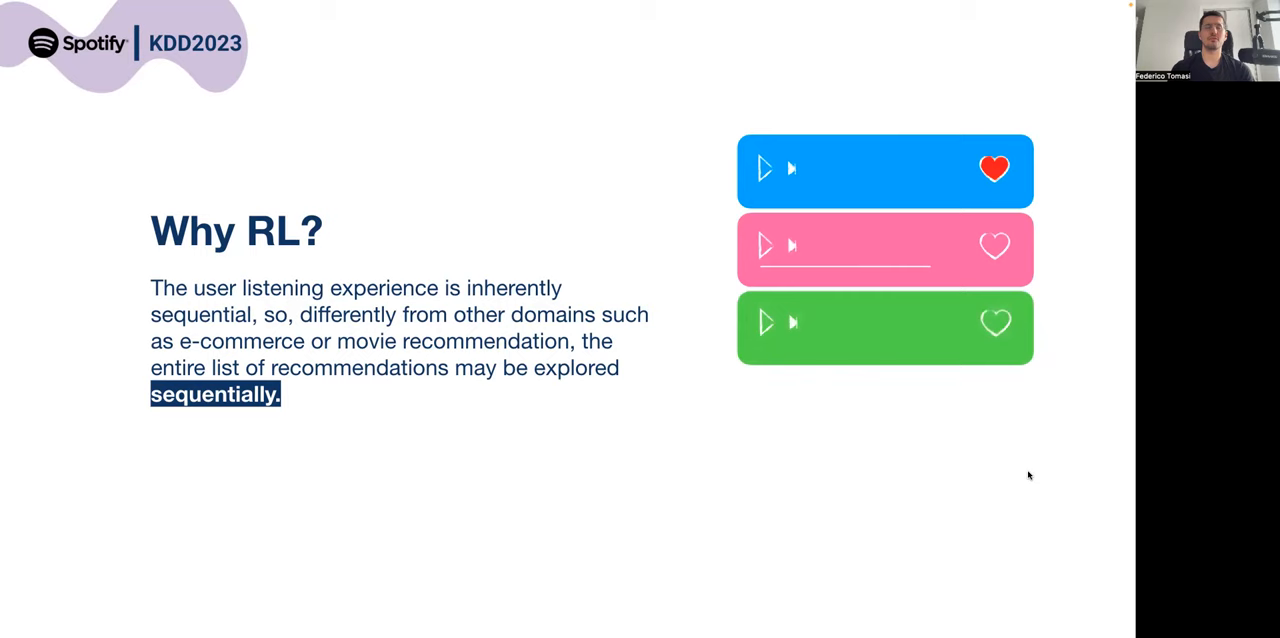
{"action": "key", "text": "Right"}
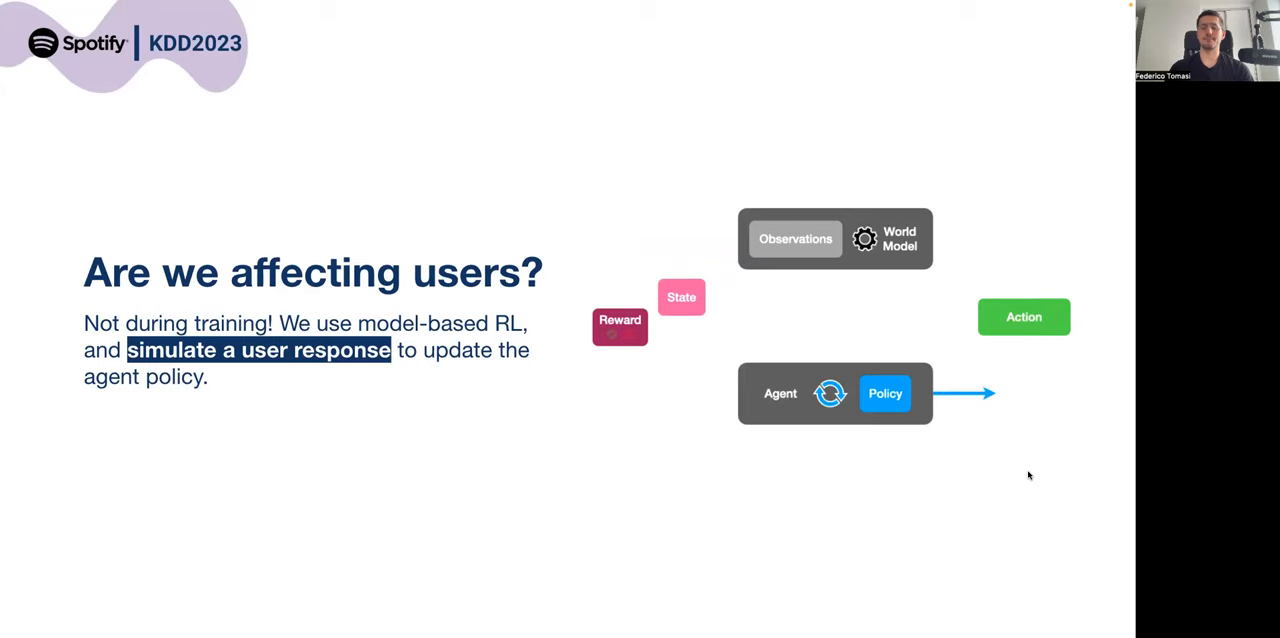
{"action": "key", "text": "Right"}
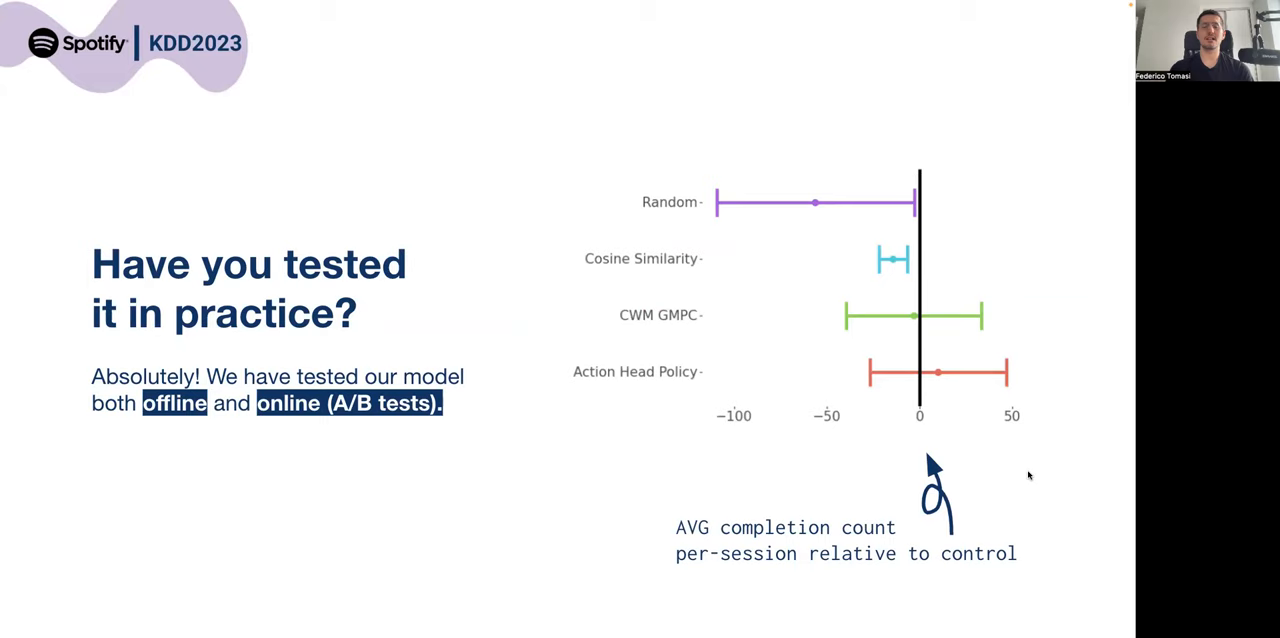